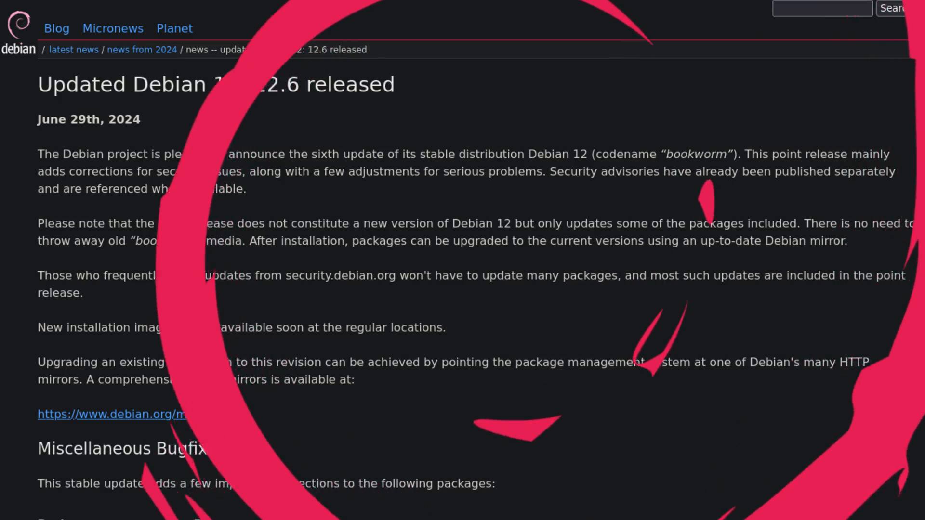
Step: Scroll the performance comparison table down to the Debian 12.6 24.06 and KDE rows
scroll(down, 3)
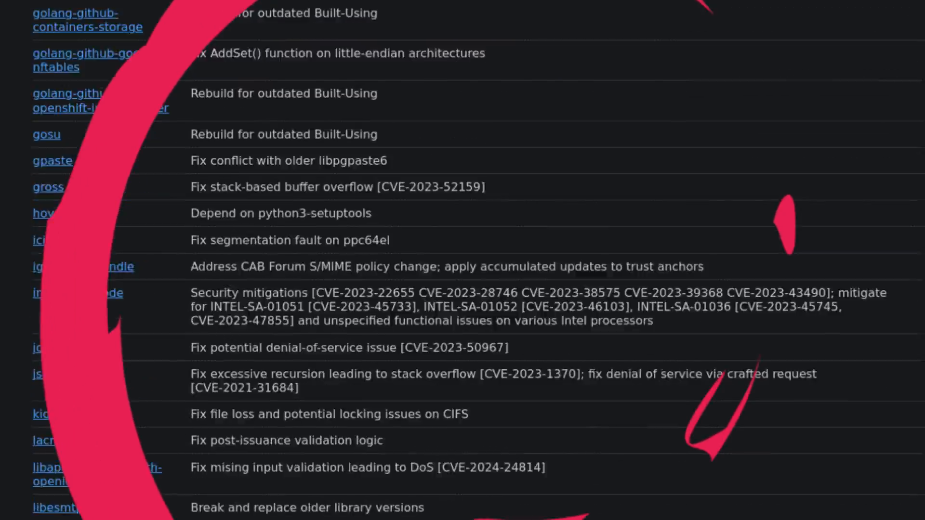
scroll(down, 3)
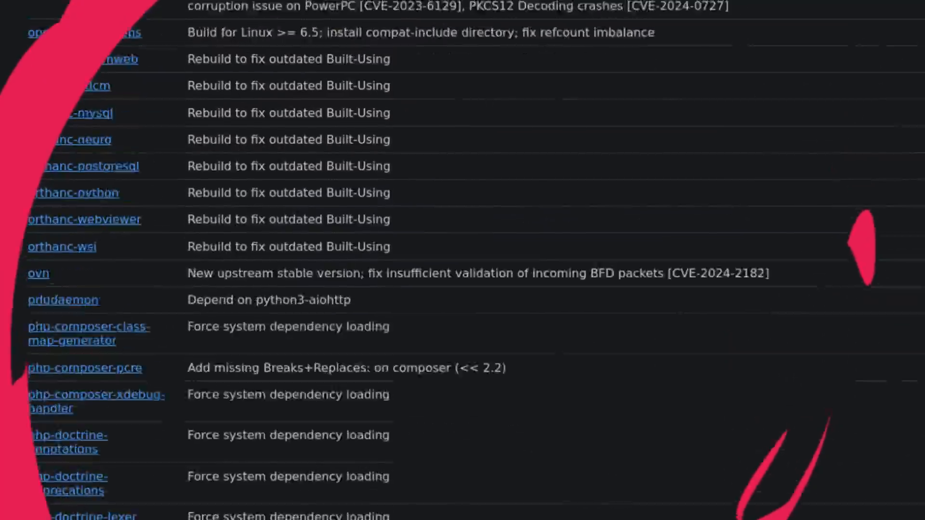
scroll(down, 3)
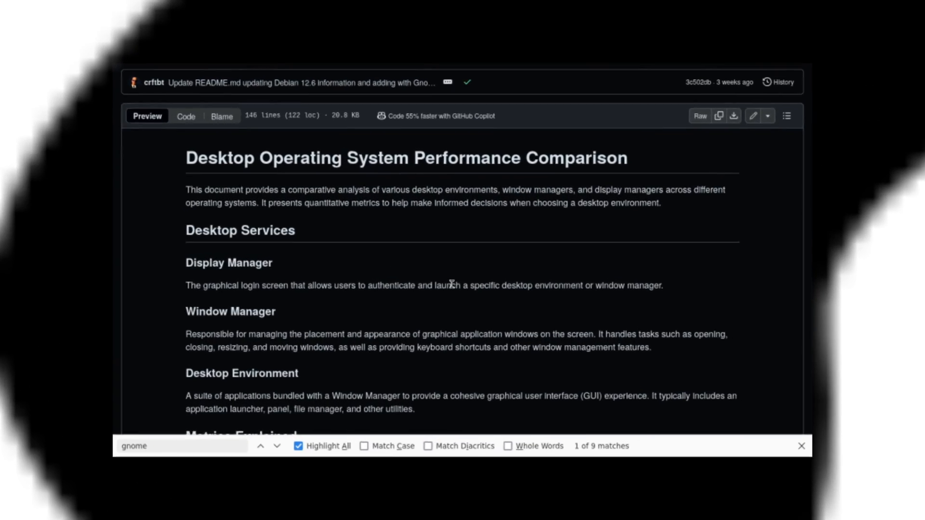
scroll(down, 3)
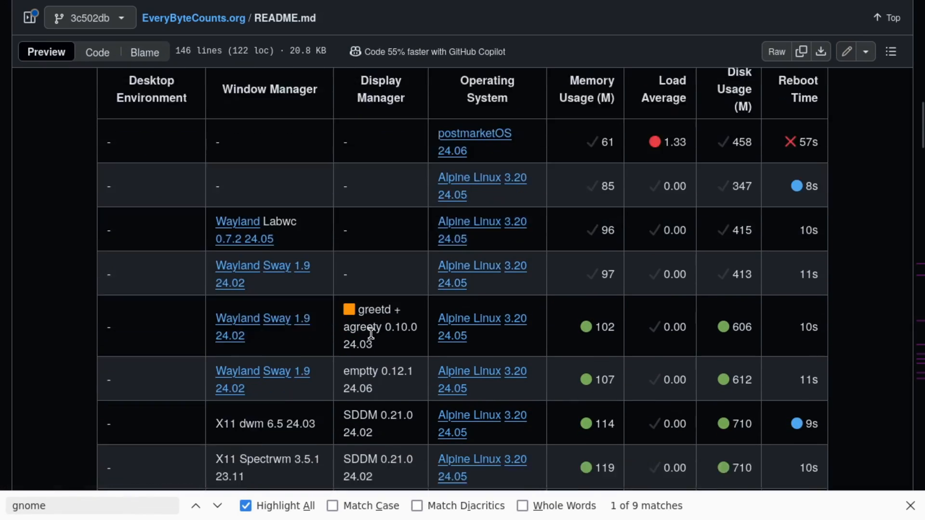
scroll(down, 3)
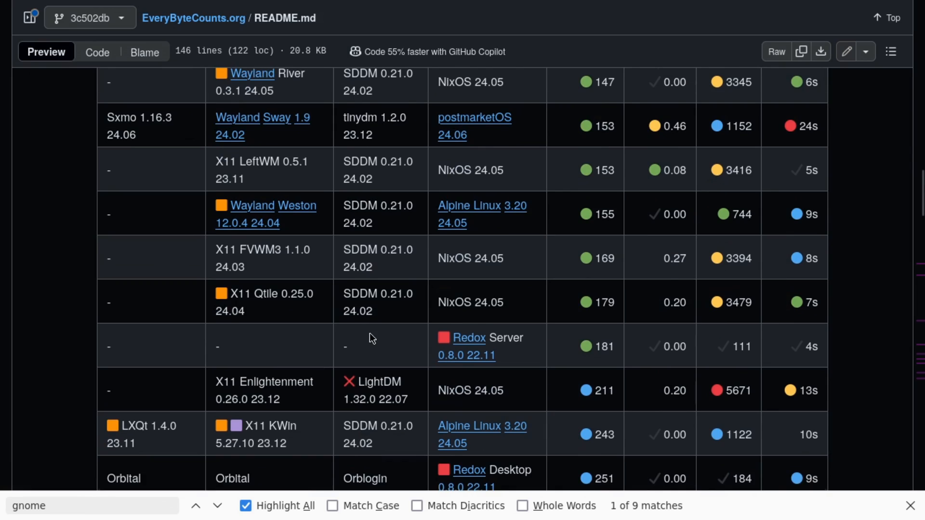
scroll(down, 3)
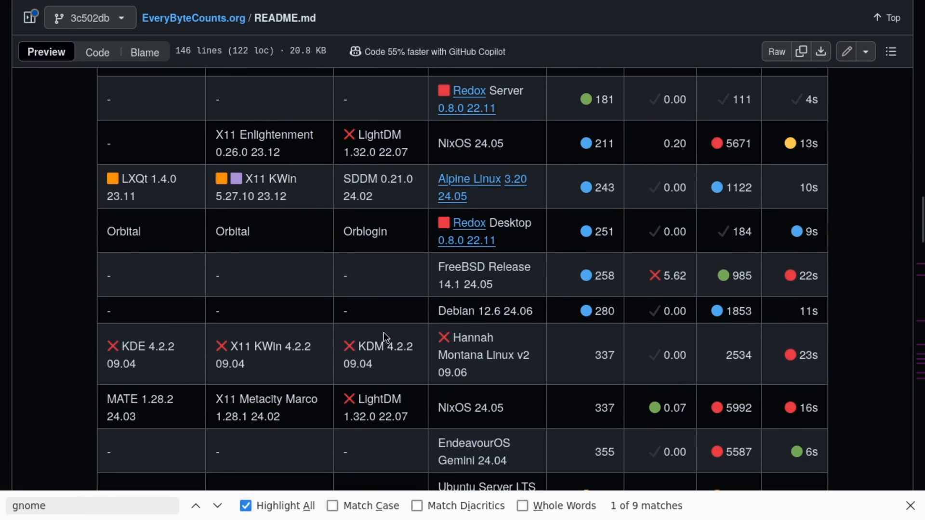
mouse_move(602, 311)
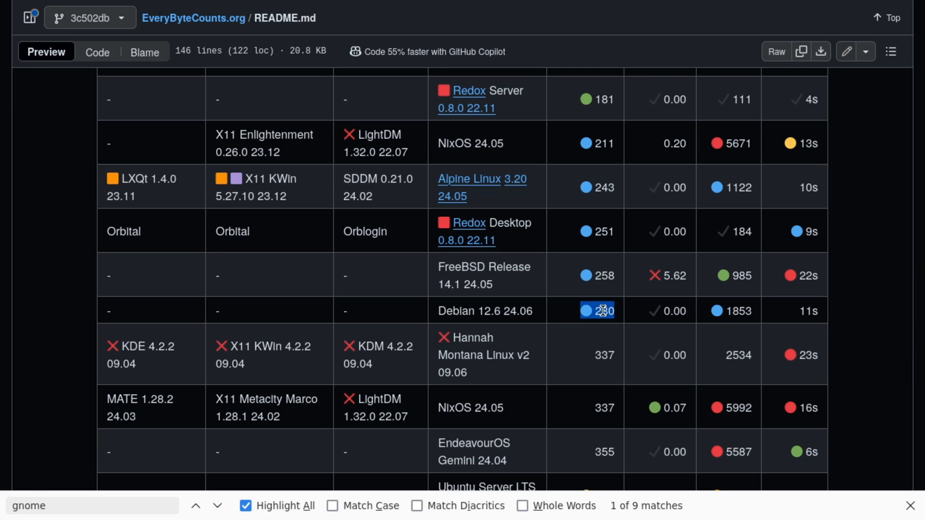
mouse_move(607, 328)
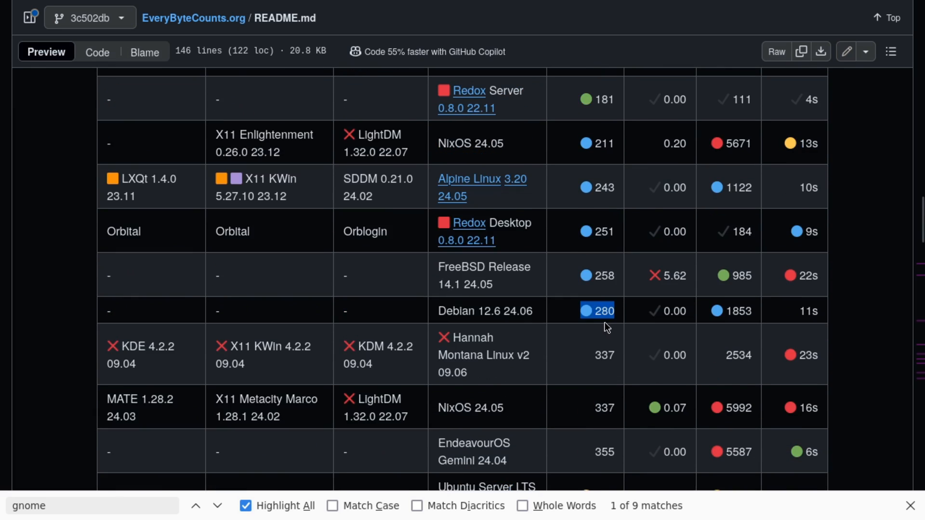
scroll(up, 3)
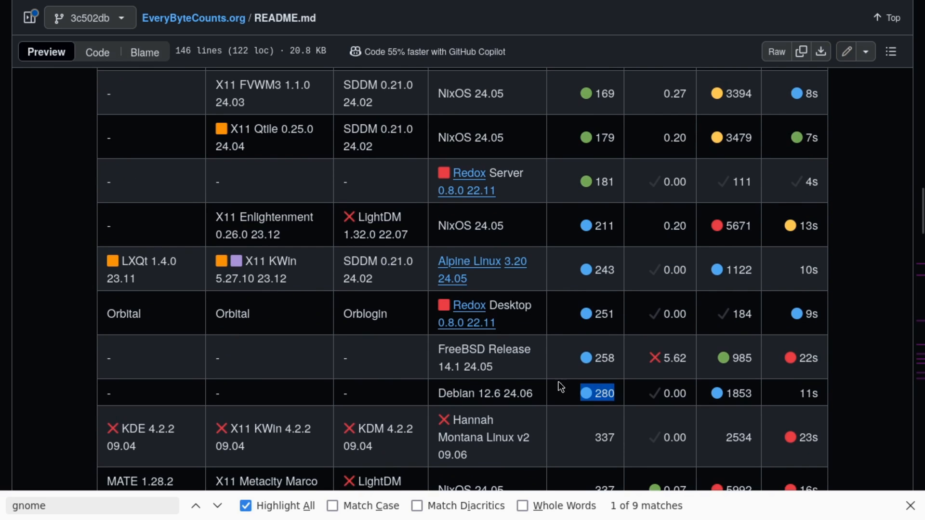
scroll(up, 3)
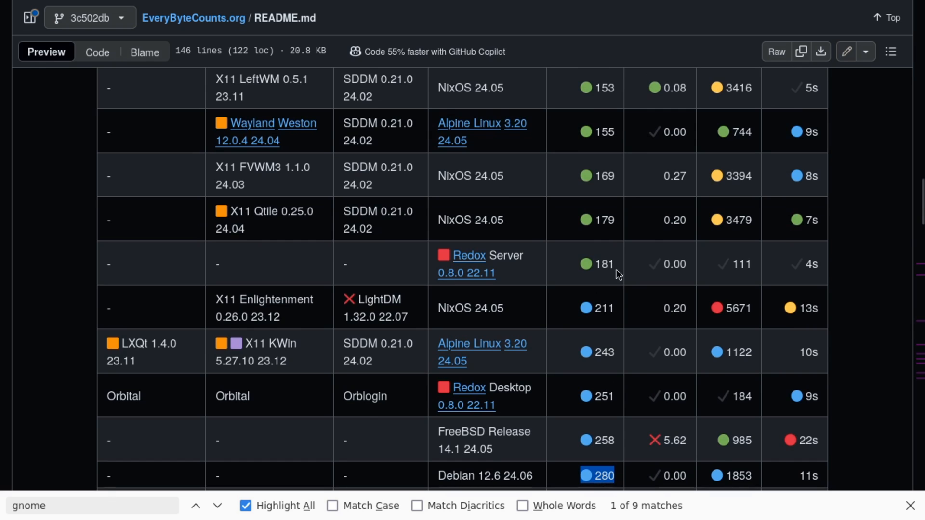
scroll(up, 3)
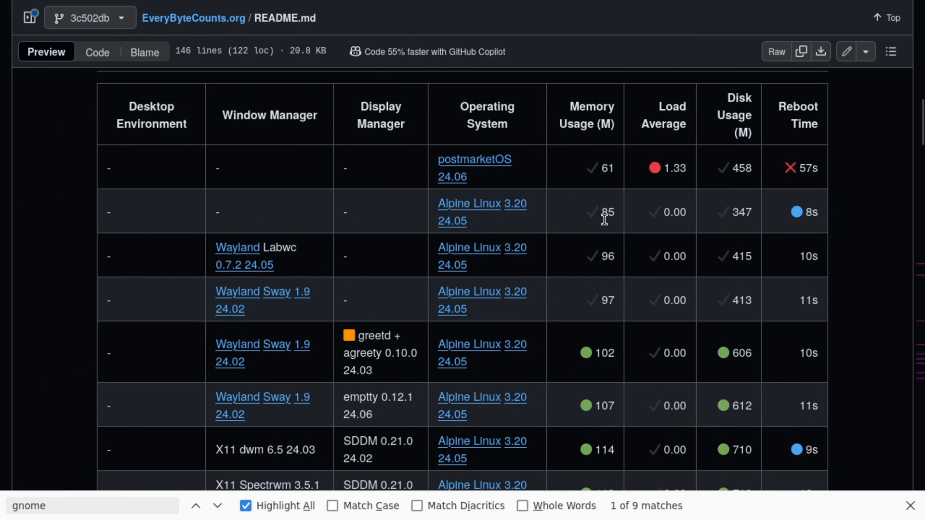
scroll(down, 3)
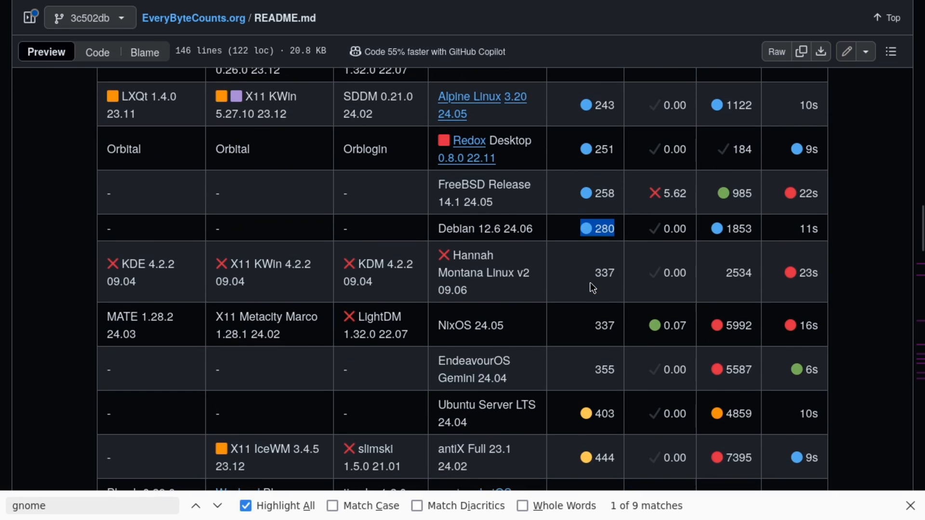
mouse_move(605, 230)
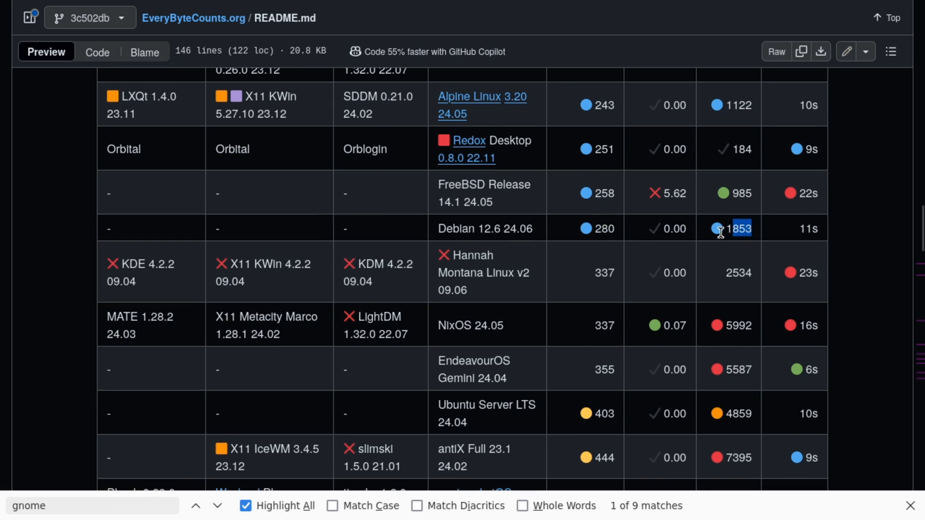
scroll(up, 3)
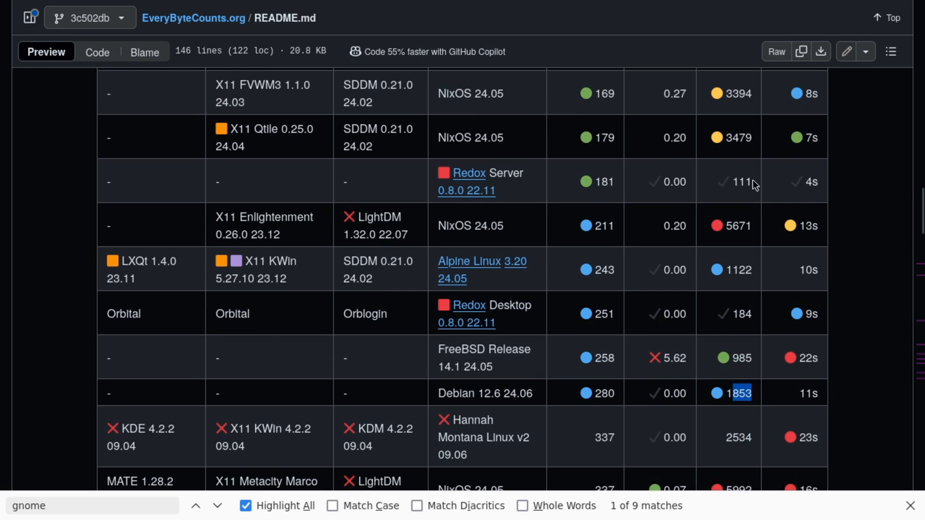
scroll(up, 3)
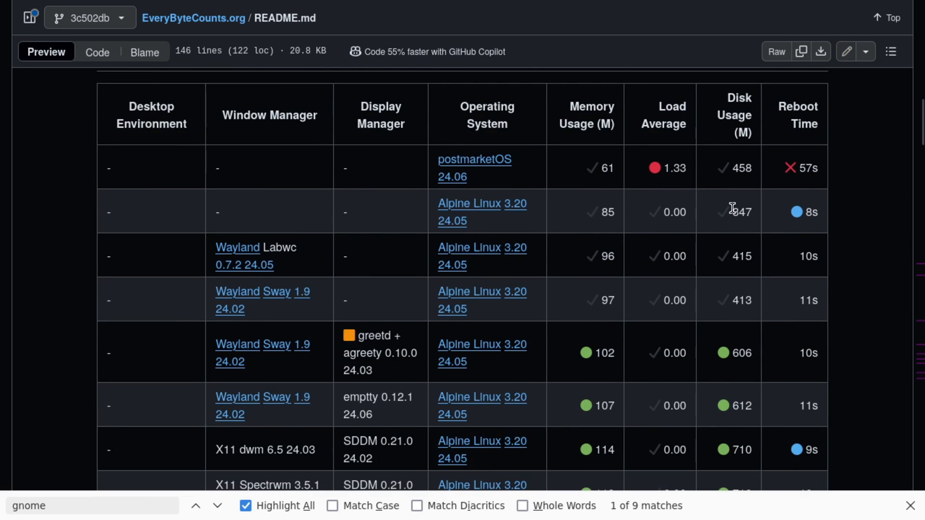
scroll(down, 3)
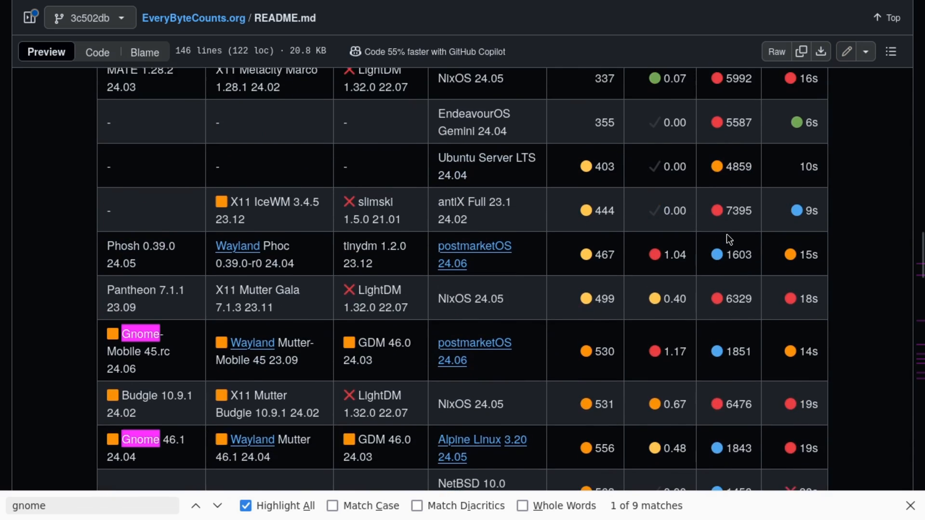
scroll(up, 3)
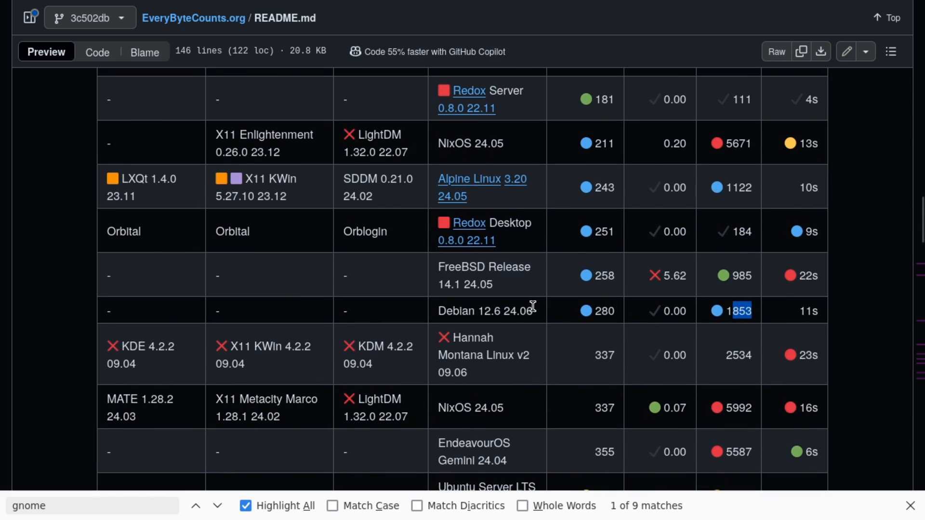
mouse_move(567, 319)
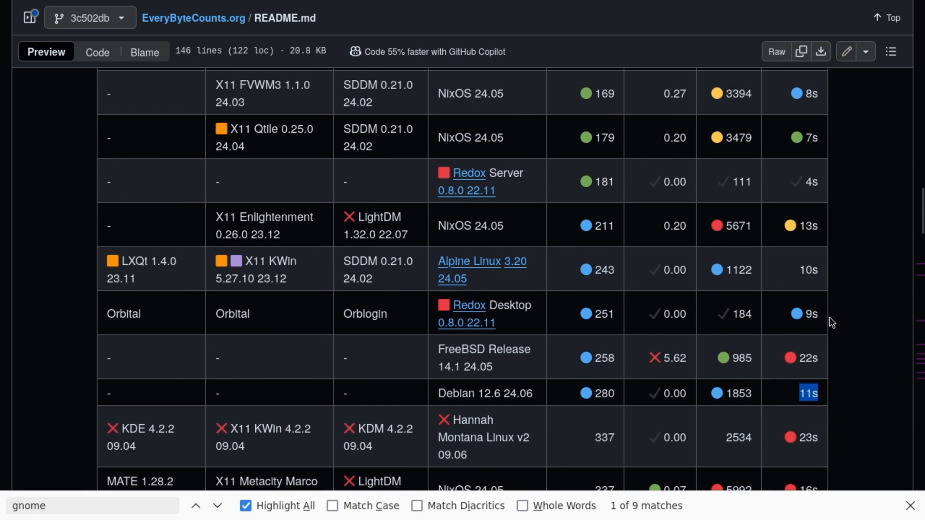
mouse_move(812, 182)
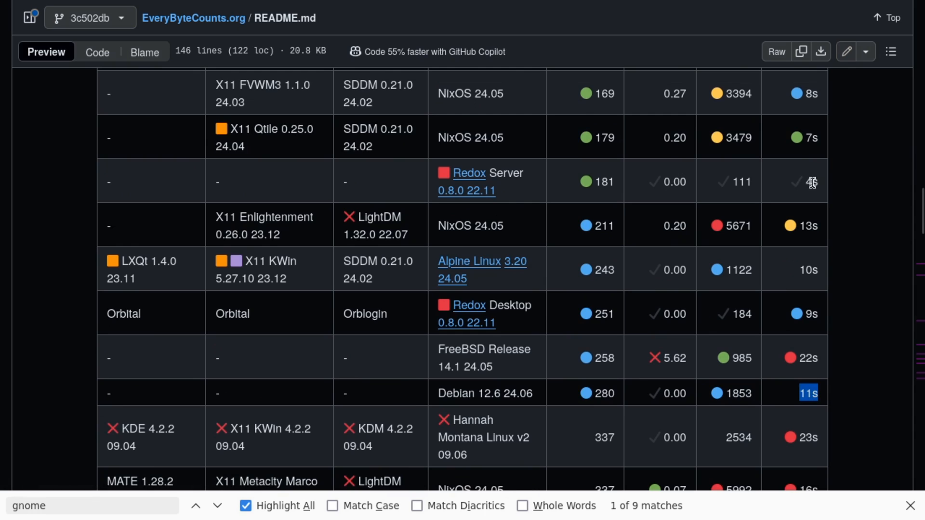
scroll(down, 3)
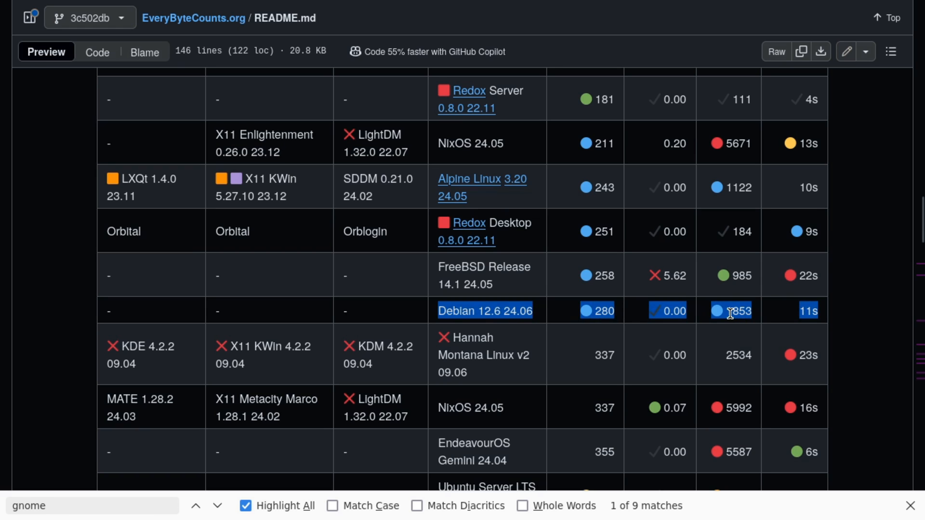
mouse_move(488, 315)
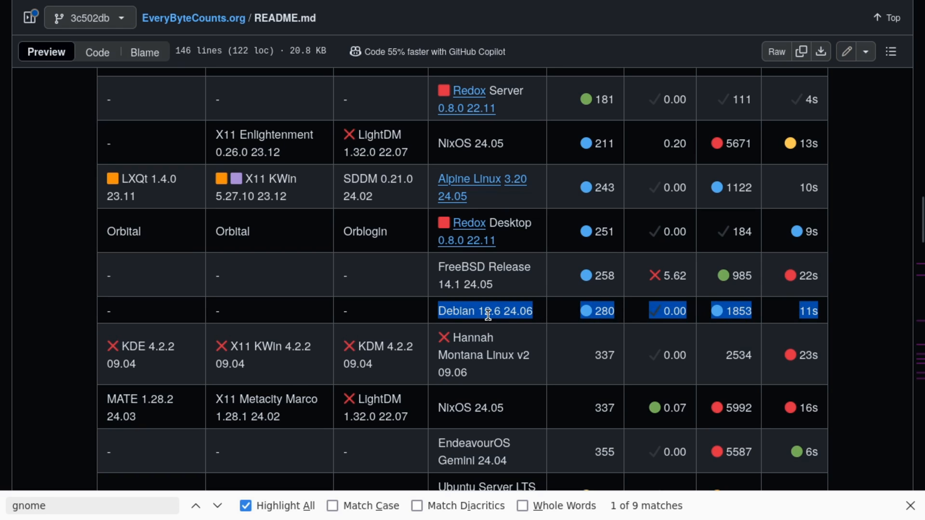
scroll(up, 3)
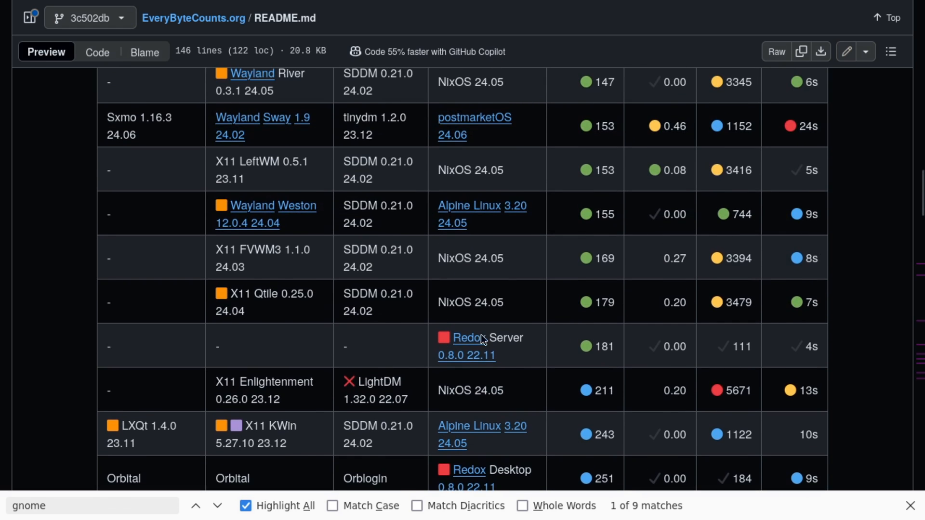
scroll(down, 3)
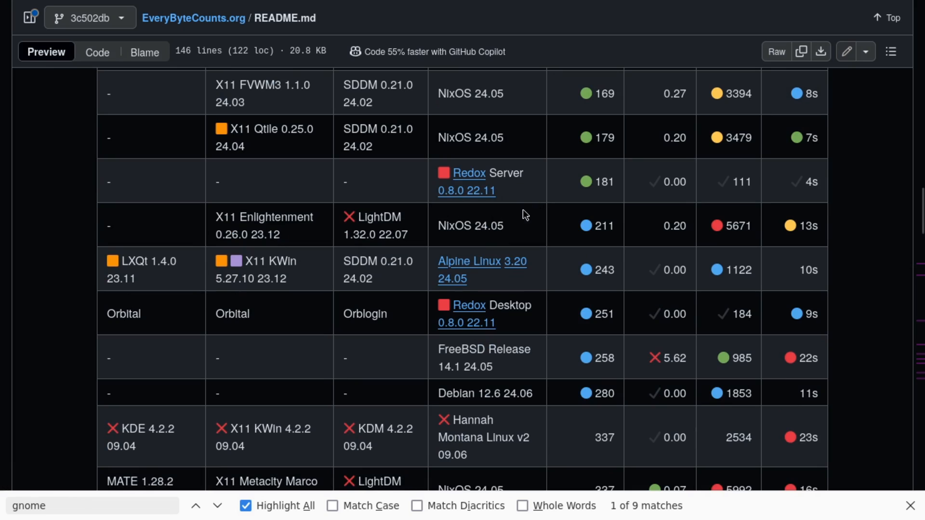
scroll(down, 3)
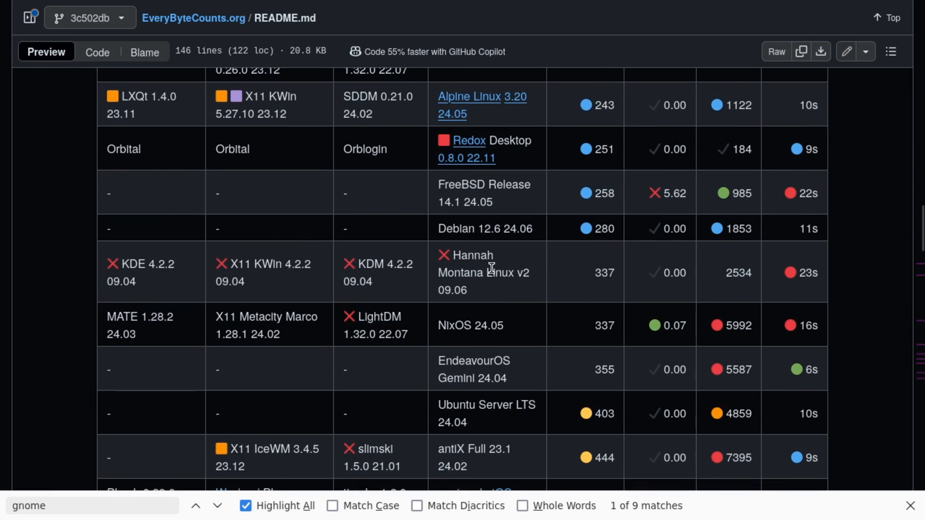
scroll(down, 3)
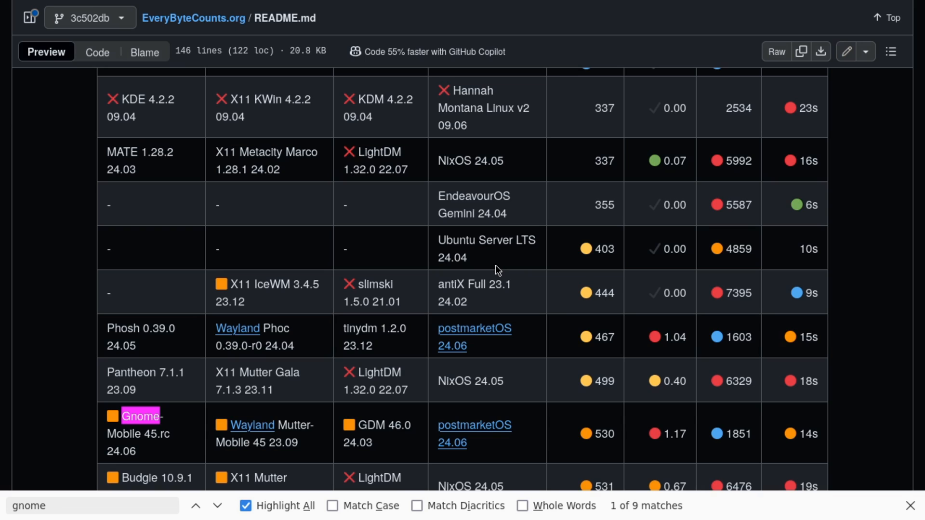
scroll(down, 3)
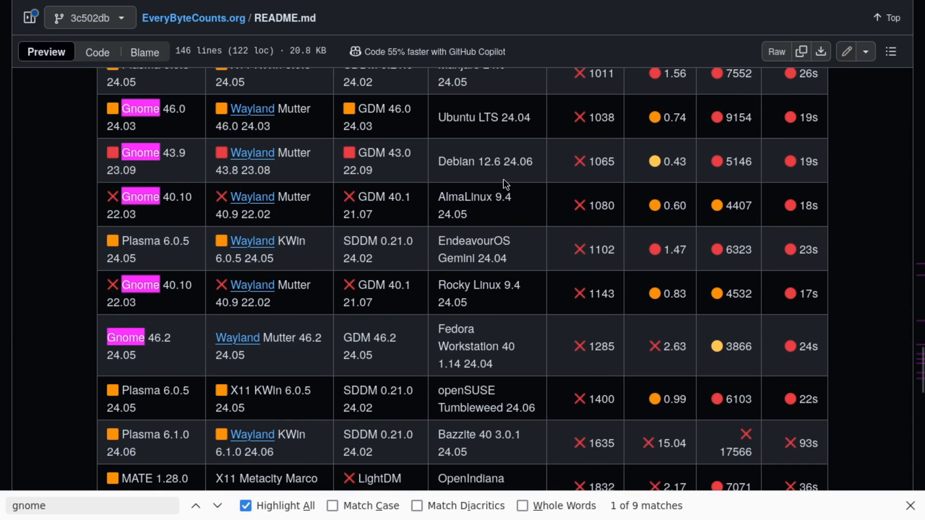
double_click(484, 161)
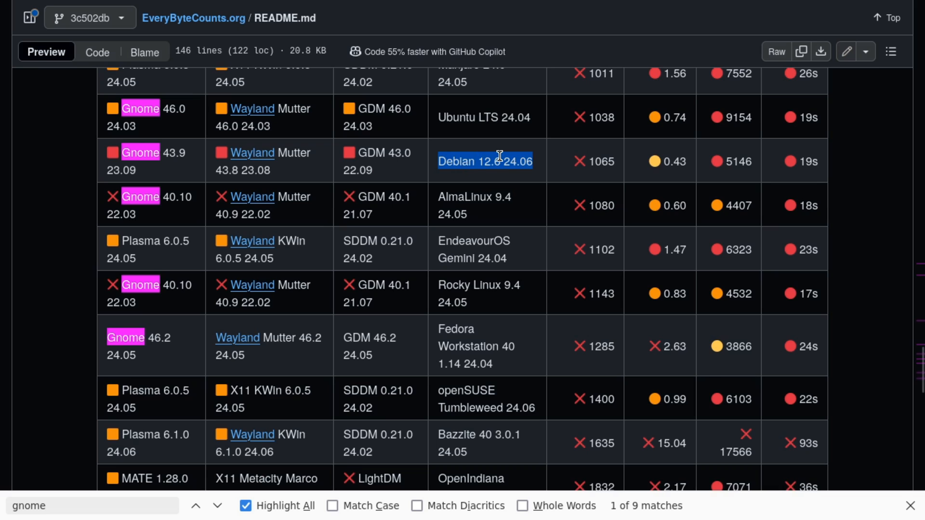
mouse_move(140, 151)
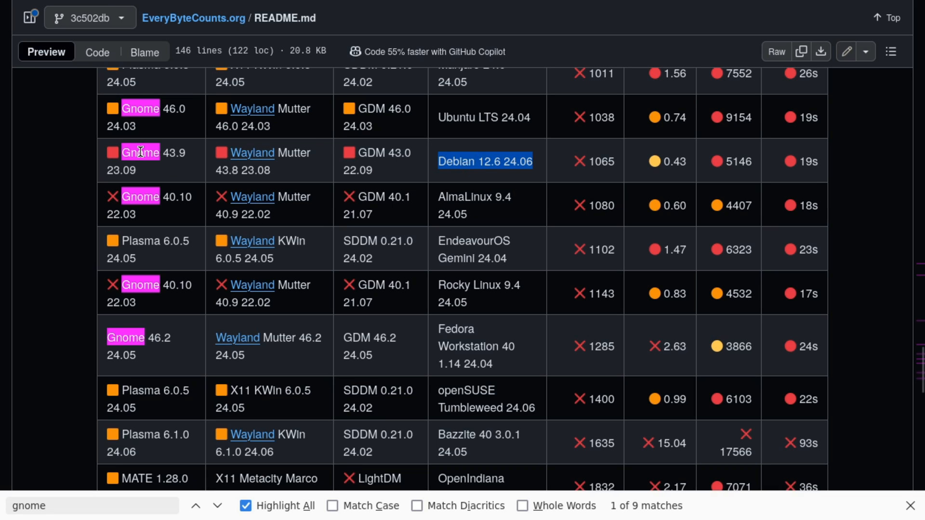
mouse_move(498, 212)
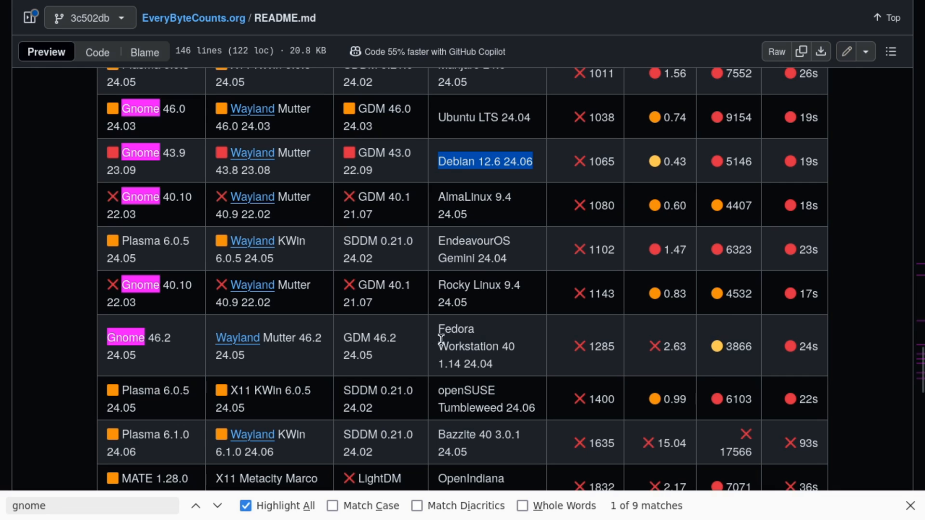
scroll(down, 3)
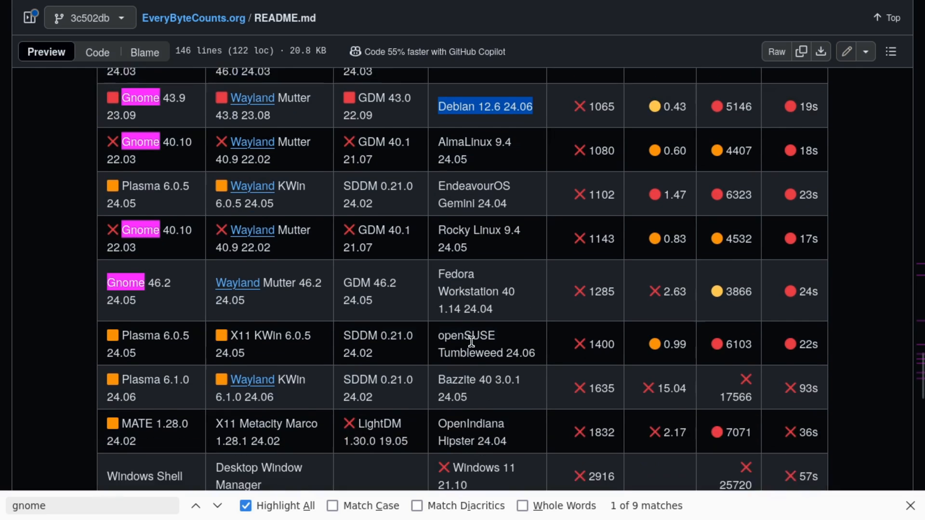
scroll(up, 3)
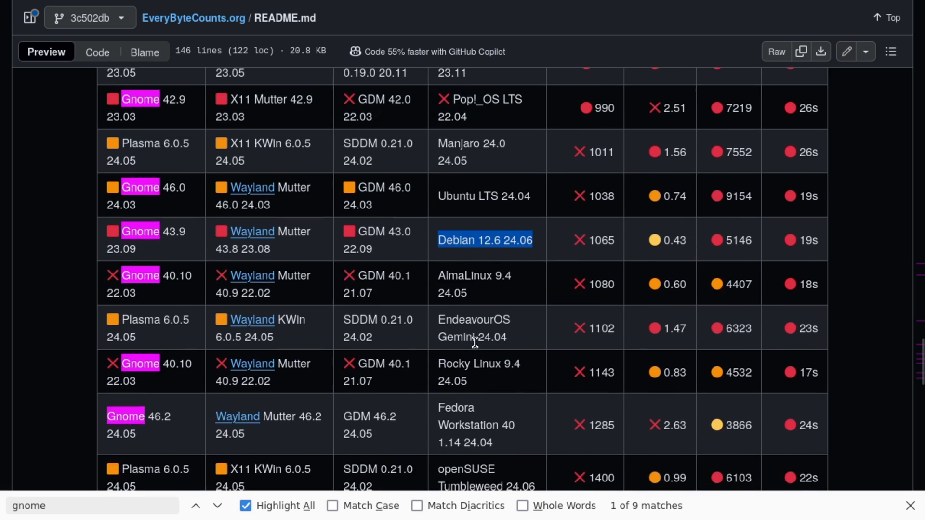
scroll(up, 3)
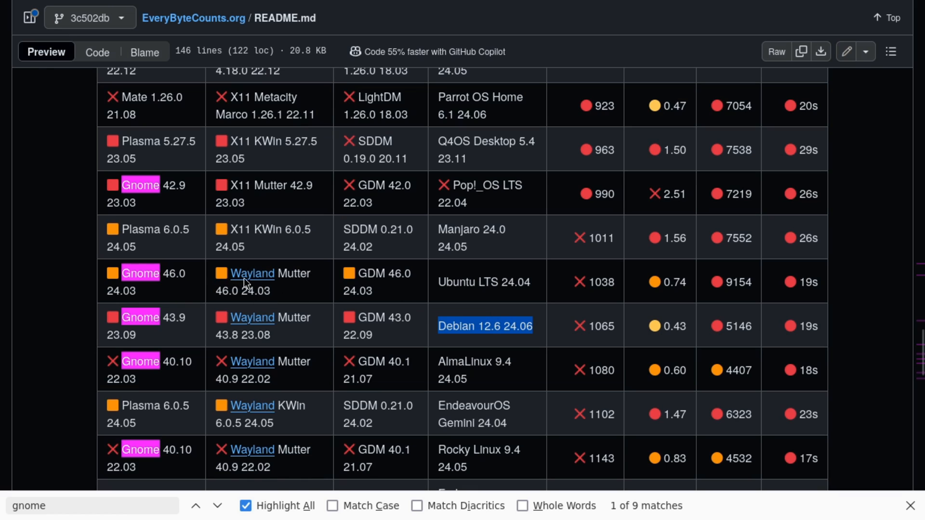
mouse_move(243, 330)
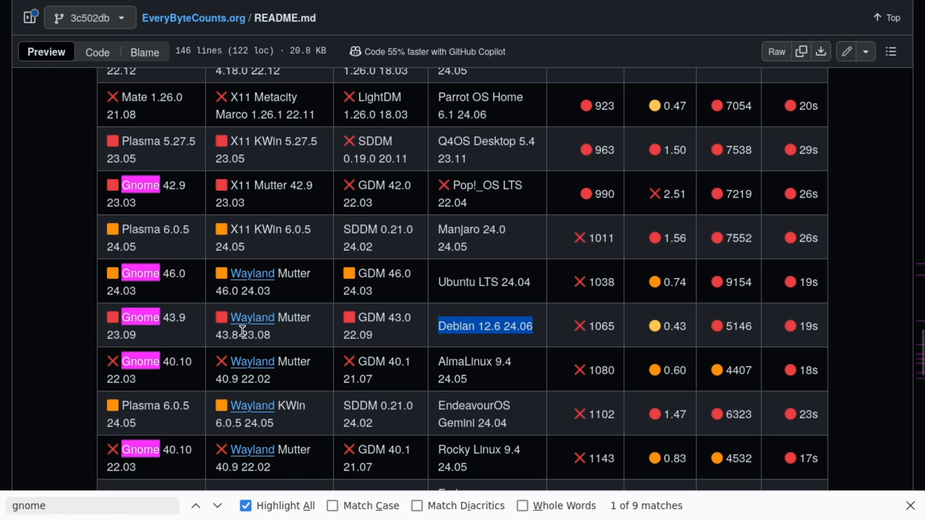
click(126, 336)
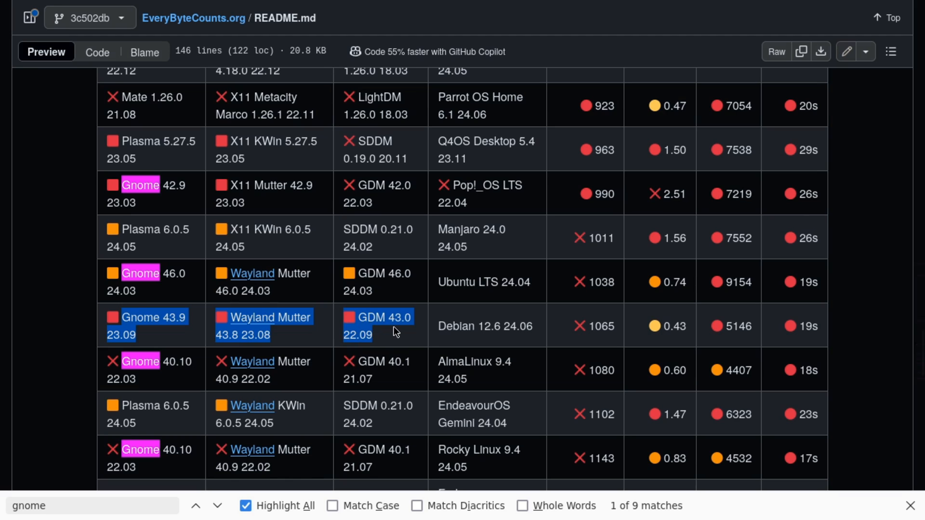
double_click(485, 327)
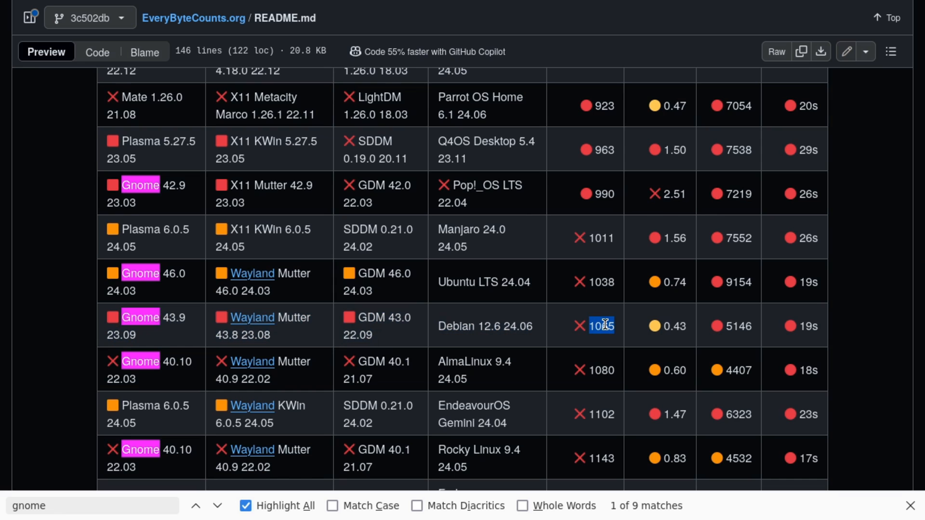
scroll(up, 3)
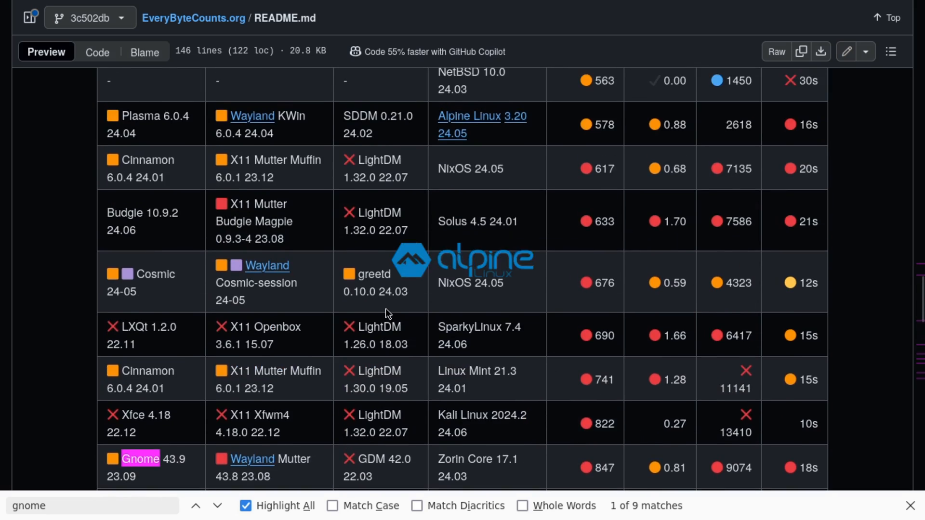
scroll(up, 3)
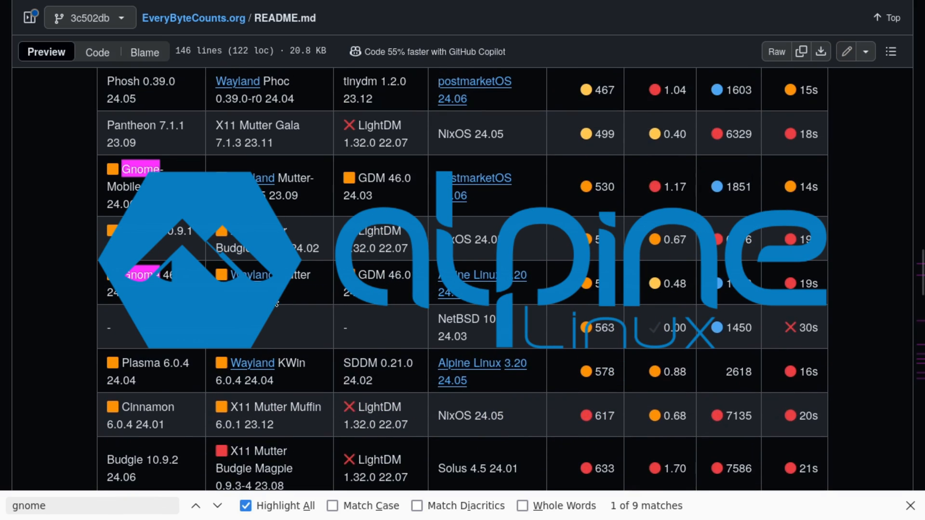
scroll(down, 3)
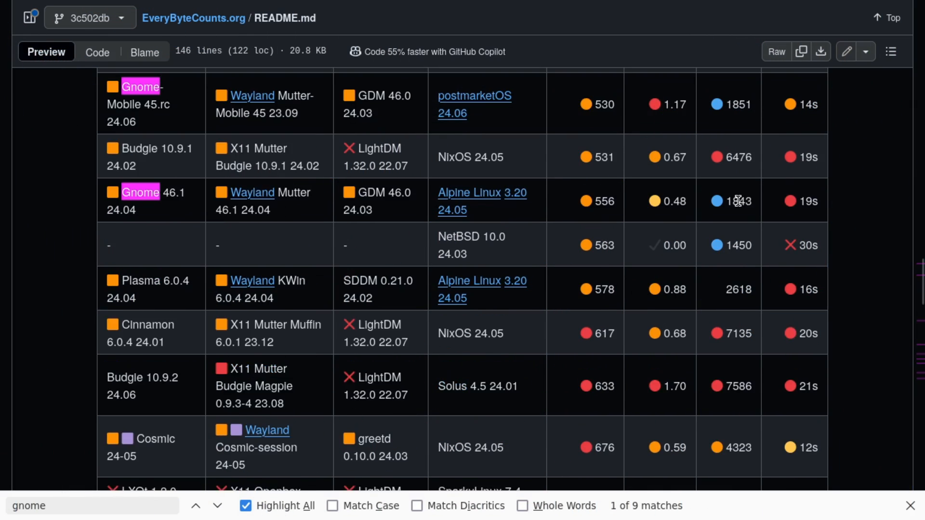
scroll(down, 3)
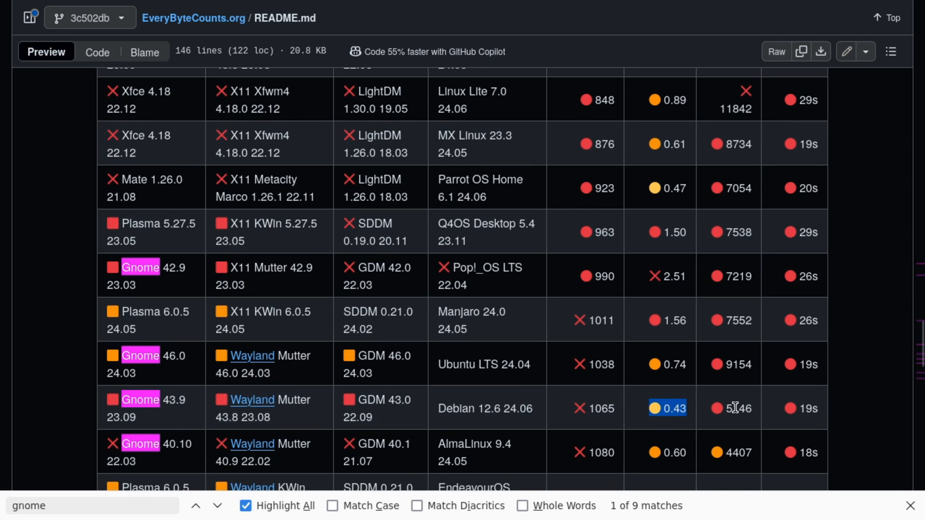
scroll(down, 3)
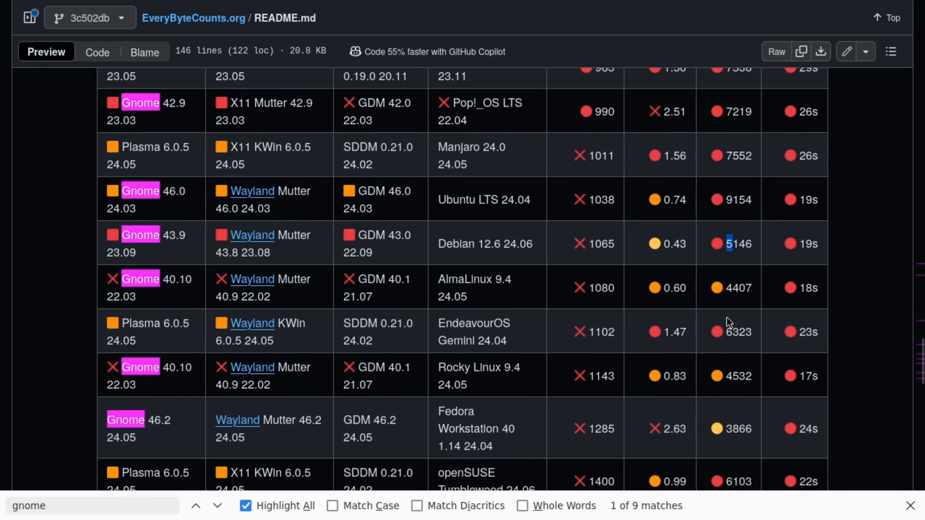
scroll(up, 3)
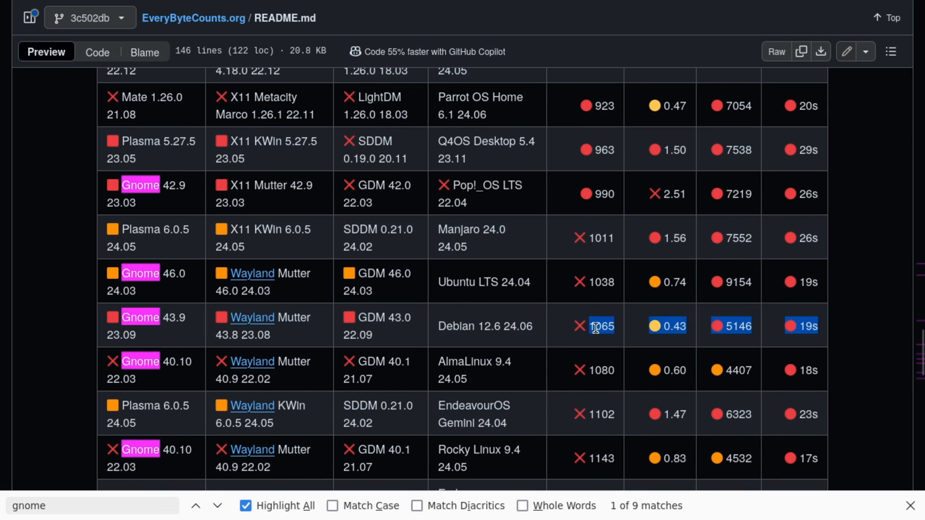
scroll(up, 3)
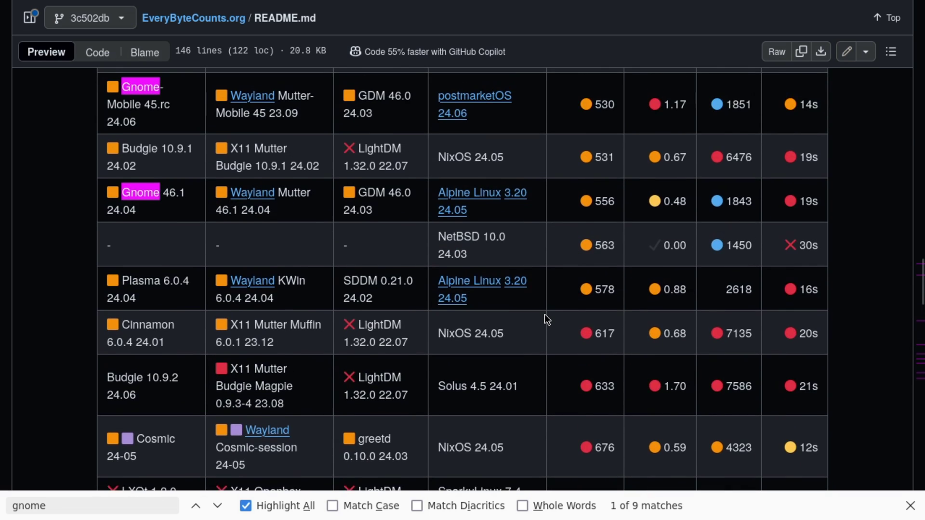
scroll(down, 3)
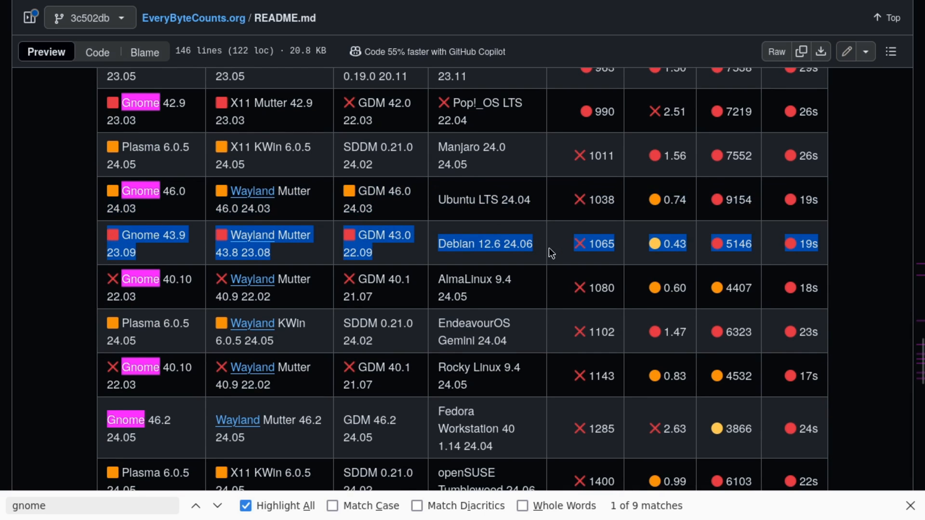
scroll(up, 3)
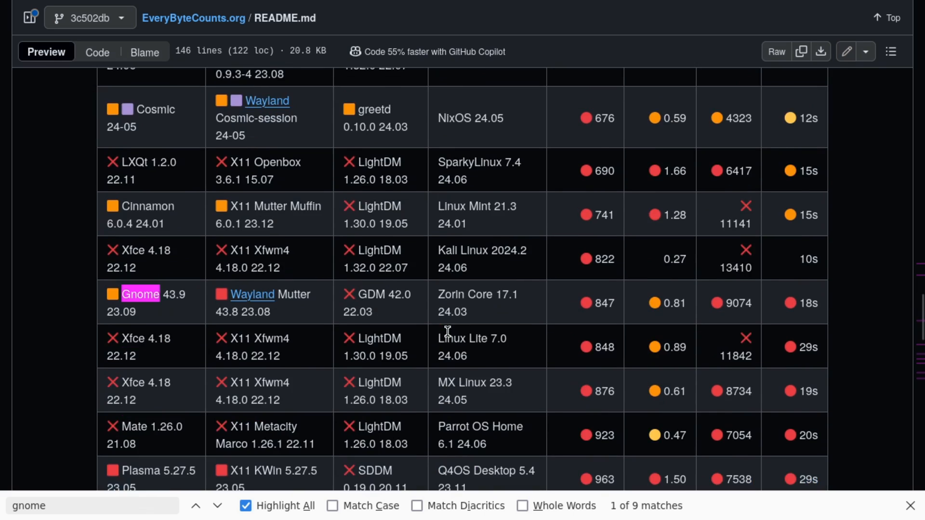
scroll(up, 3)
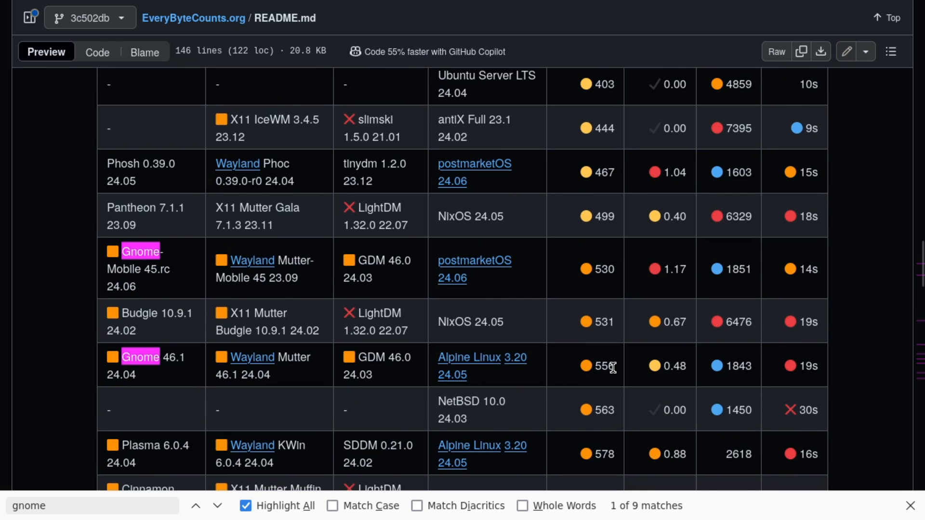
mouse_move(745, 367)
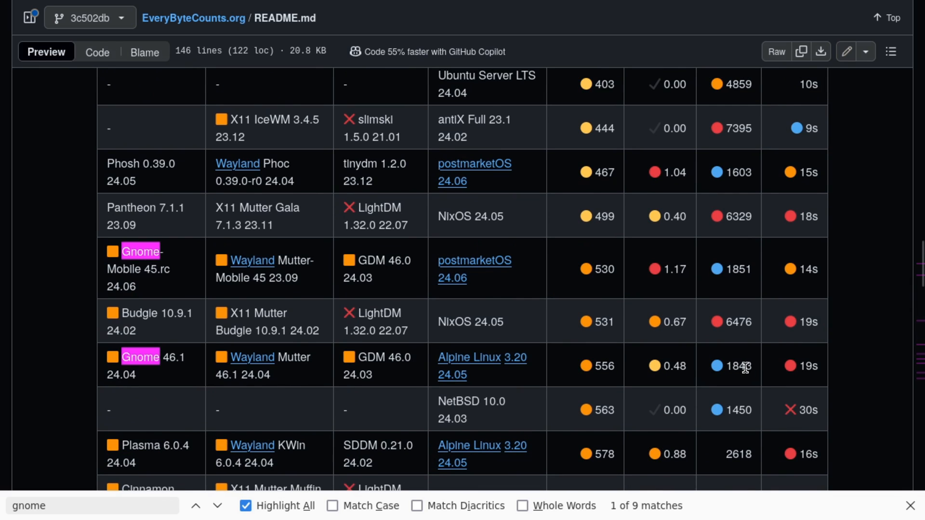
mouse_move(814, 365)
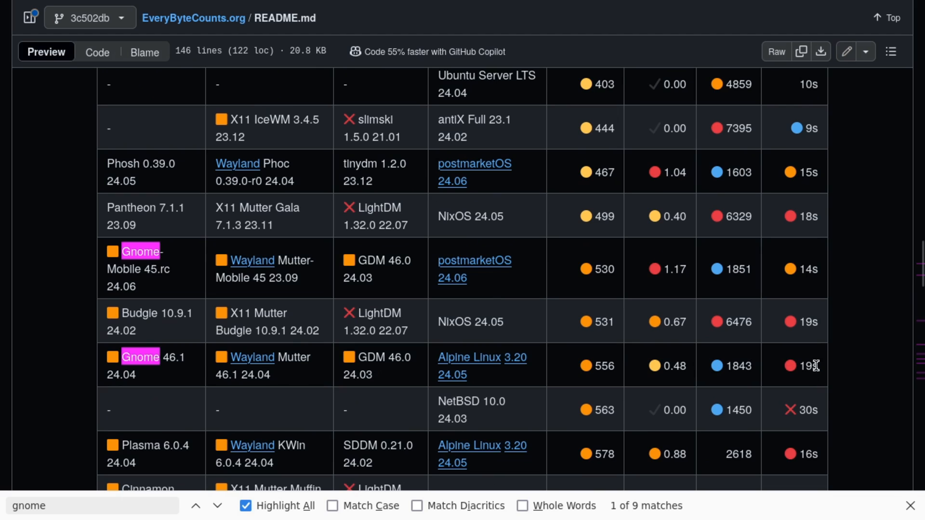
mouse_move(604, 377)
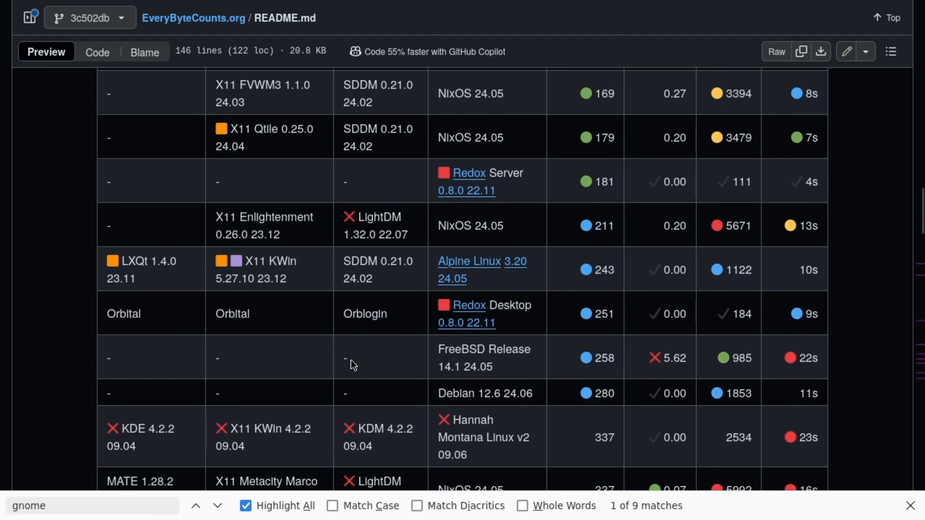
scroll(up, 3)
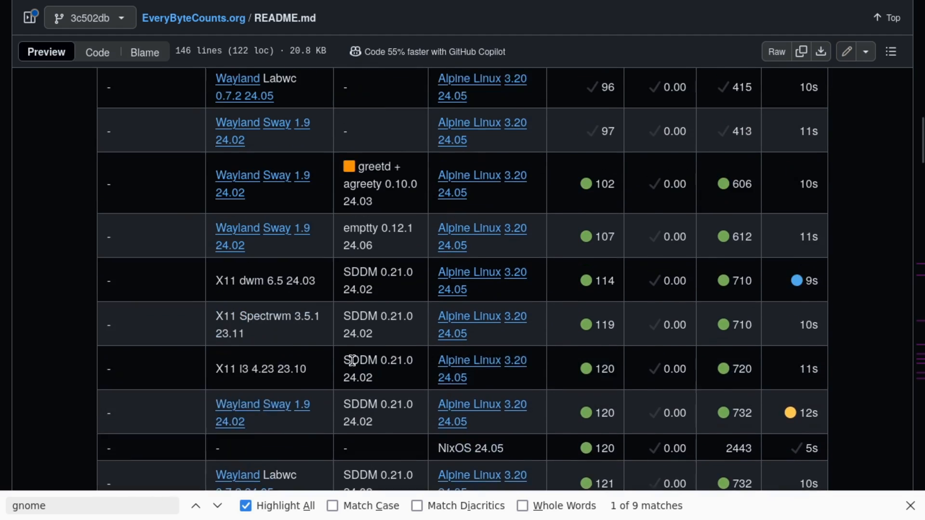
scroll(up, 3)
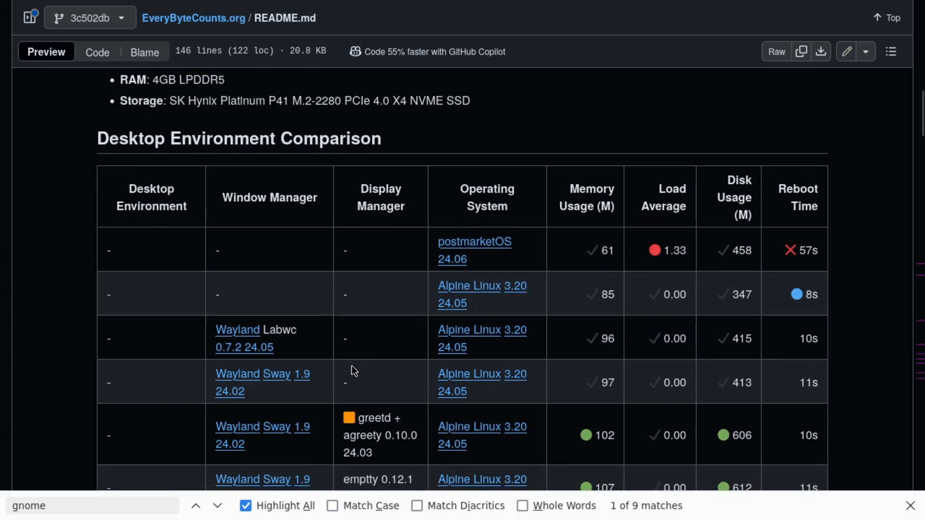
scroll(down, 3)
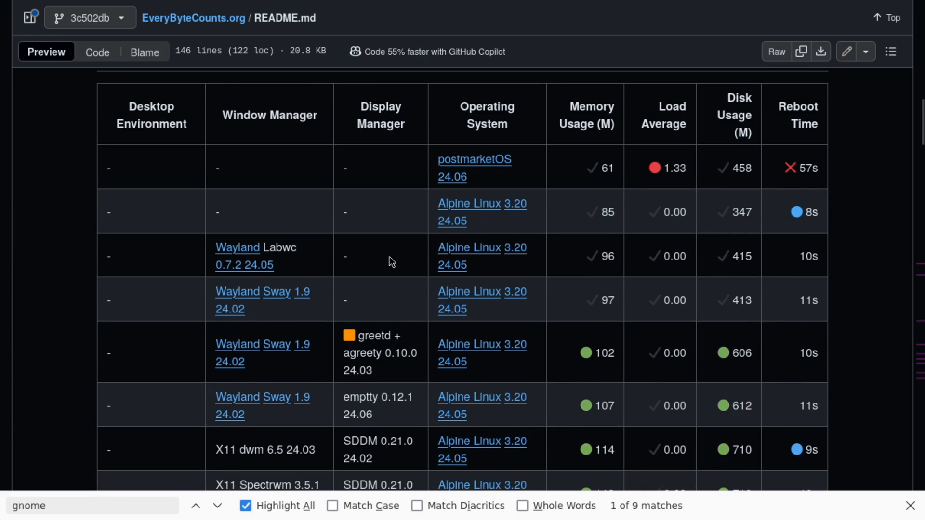
mouse_move(624, 272)
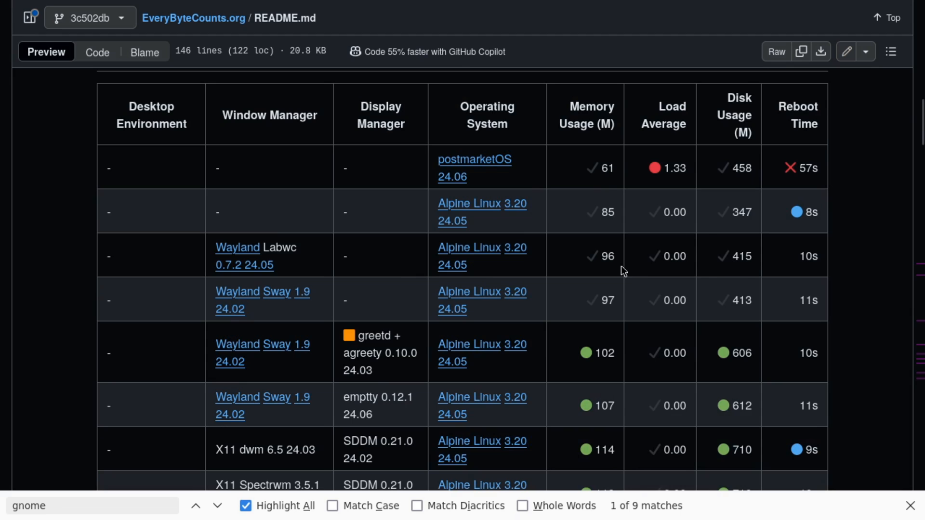
scroll(down, 3)
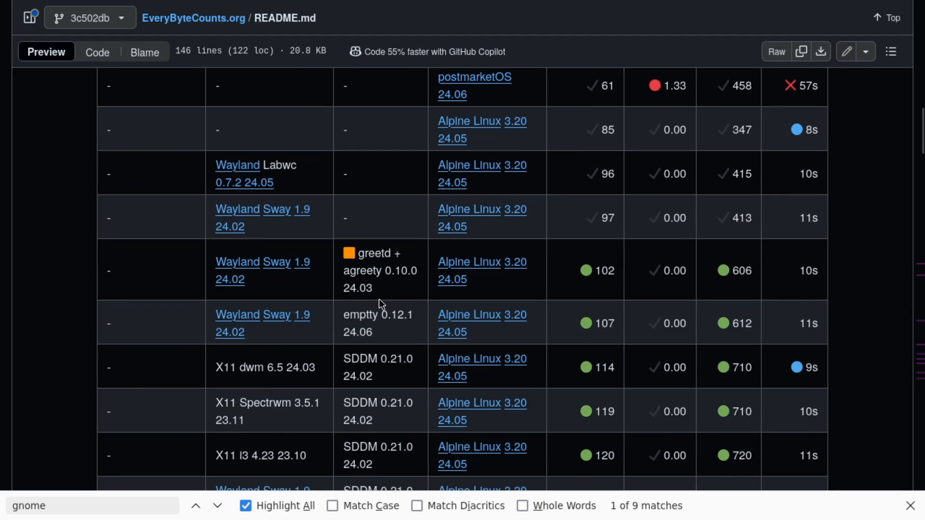
mouse_move(356, 238)
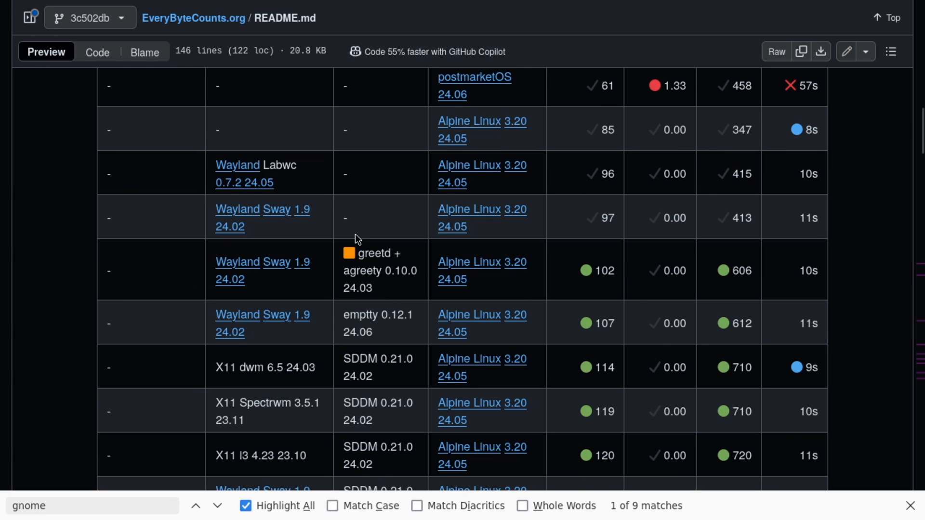
mouse_move(360, 240)
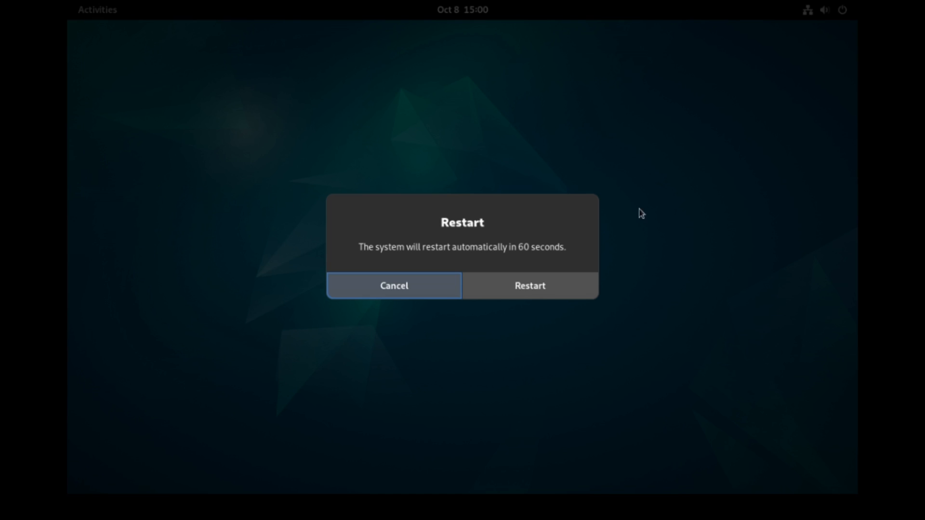
Step: Confirm the restart and boot the default Debian GNU/Linux entry at GRUB
click(529, 285)
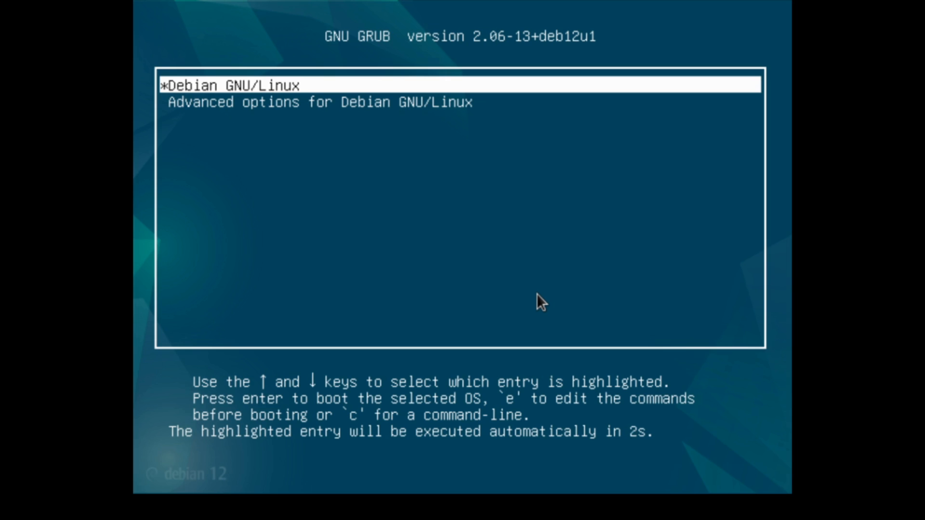
key(Return)
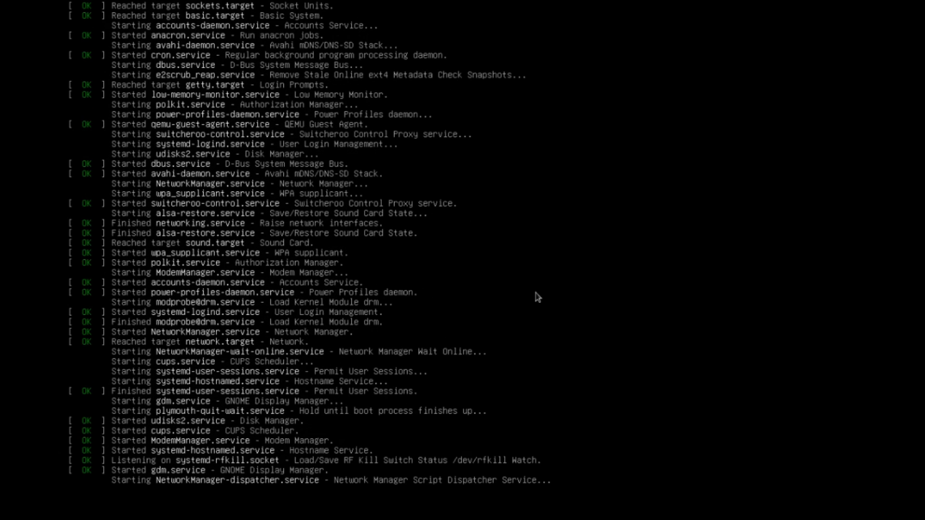